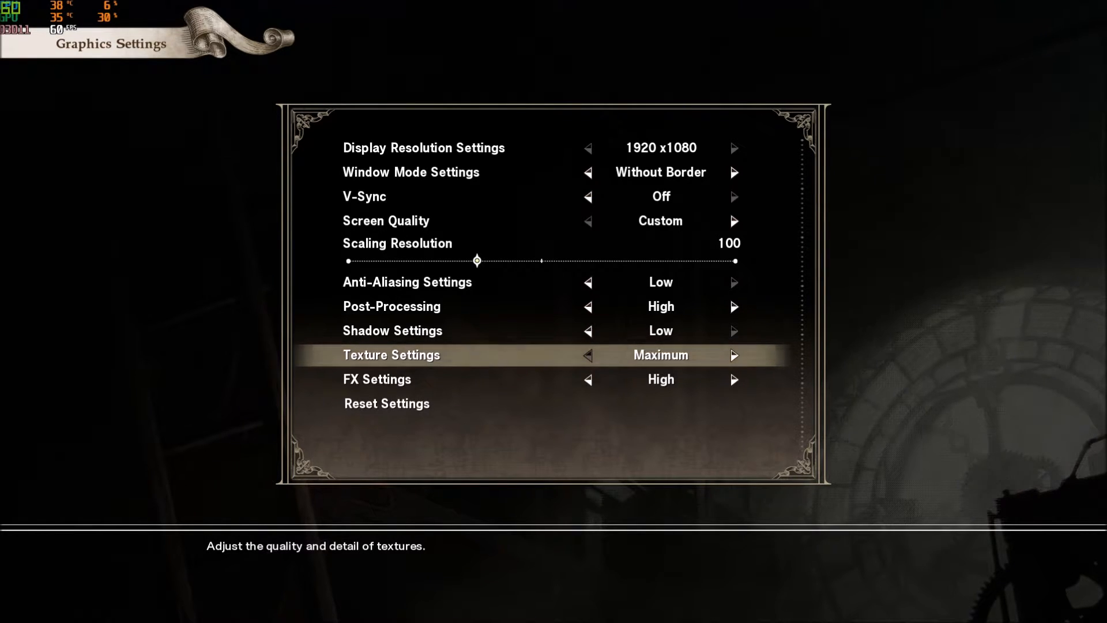
{"action": "mouse_move", "coordinate": [993, 209]}
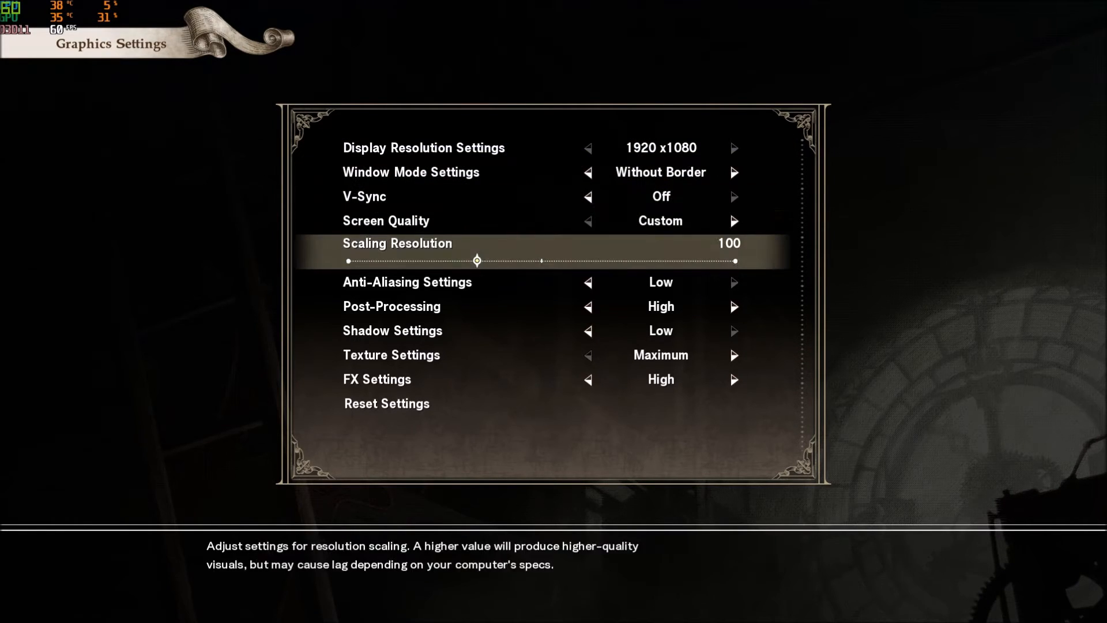
{"action": "key", "text": "Down"}
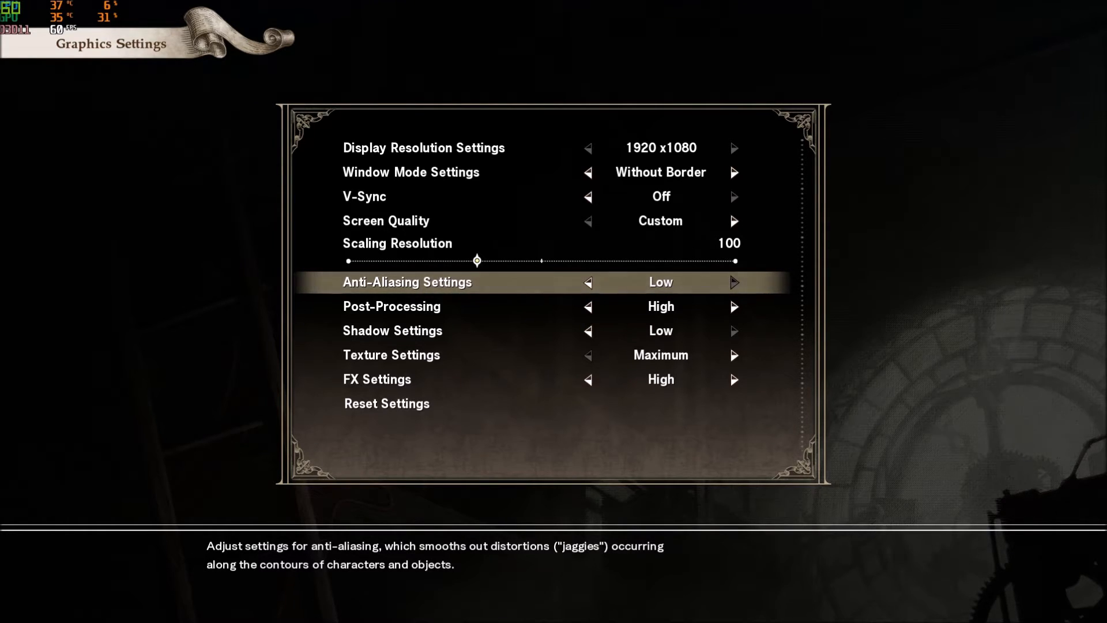
{"action": "key", "text": "Down"}
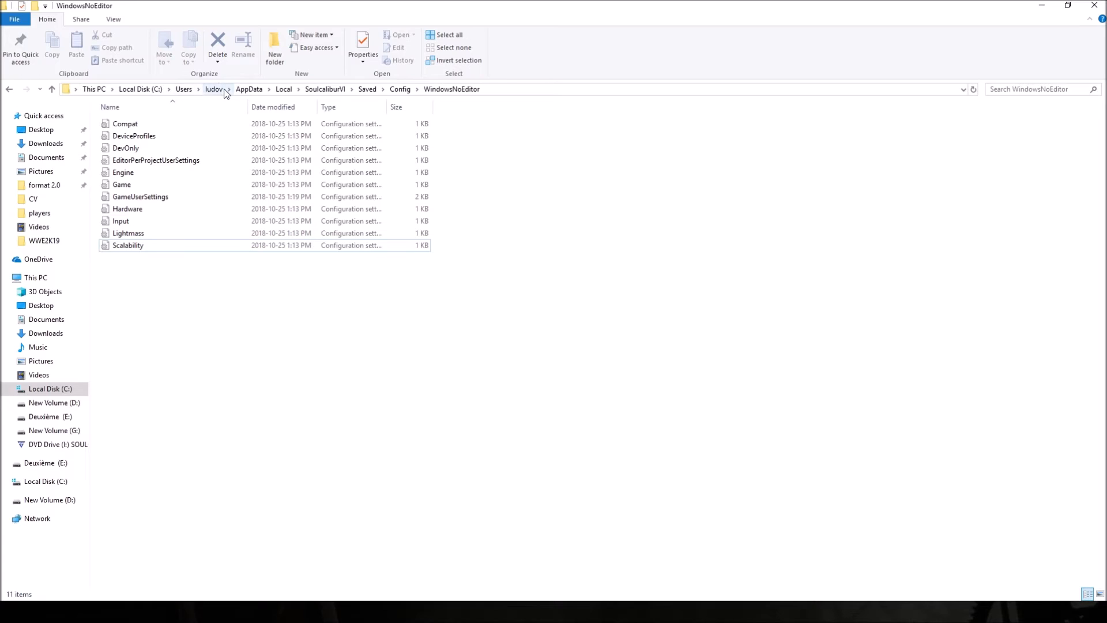
{"action": "mouse_move", "coordinate": [253, 97]}
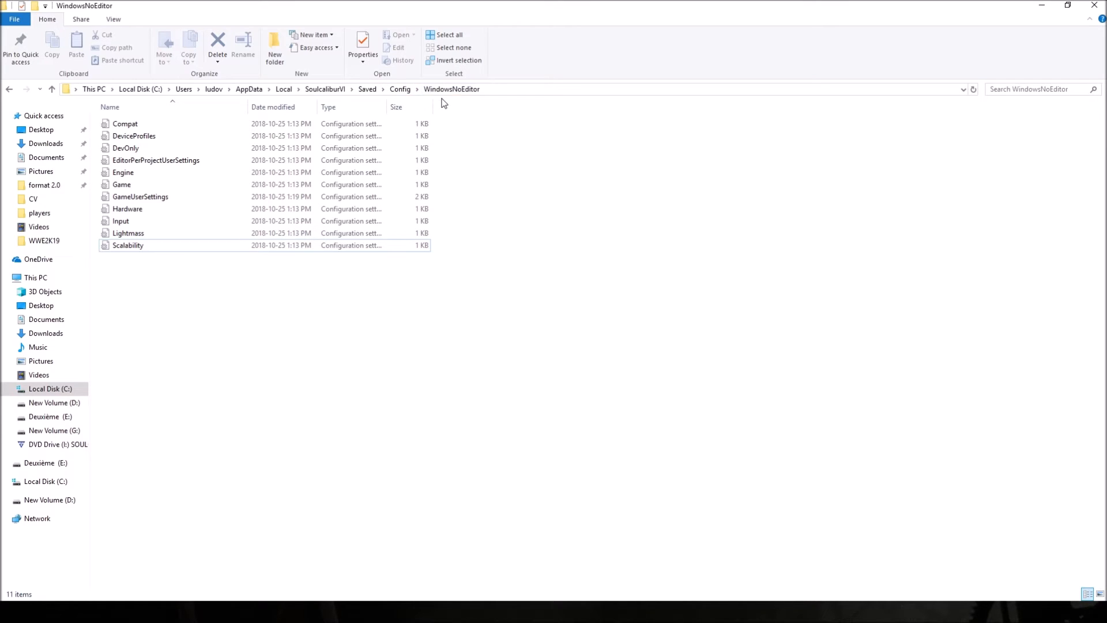
{"action": "left_click", "coordinate": [140, 196]}
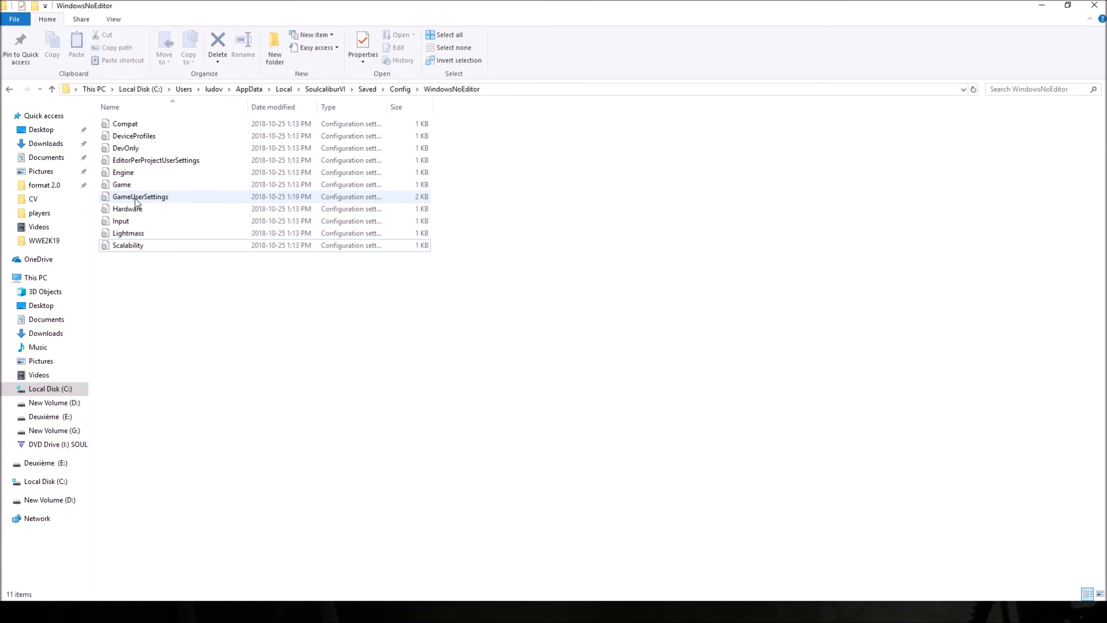
{"action": "double_click", "coordinate": [139, 196]}
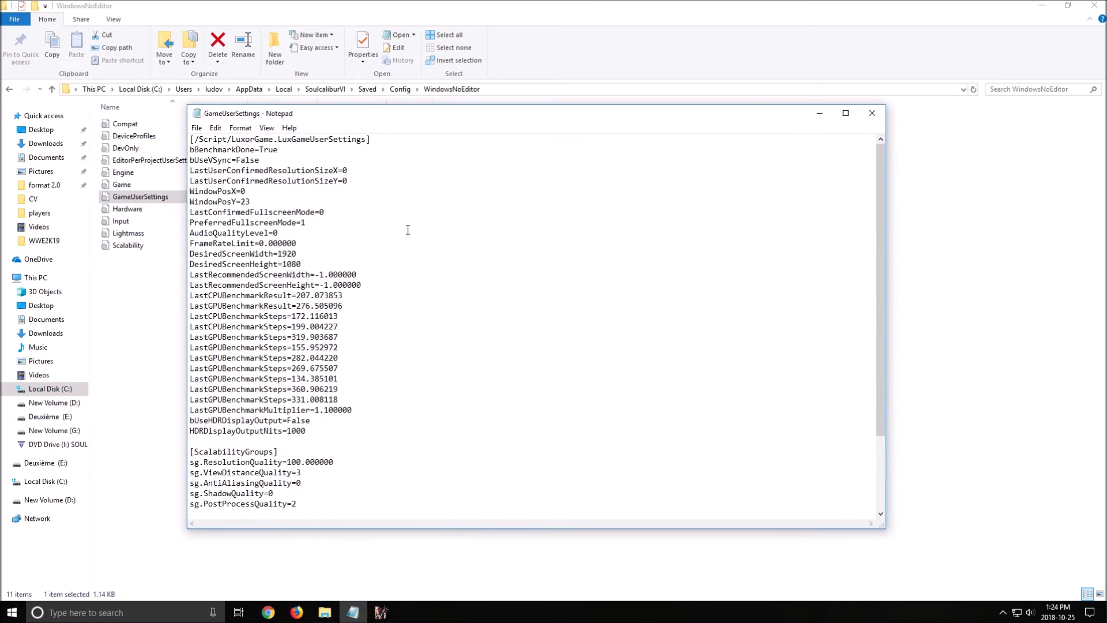
{"action": "mouse_move", "coordinate": [366, 217]}
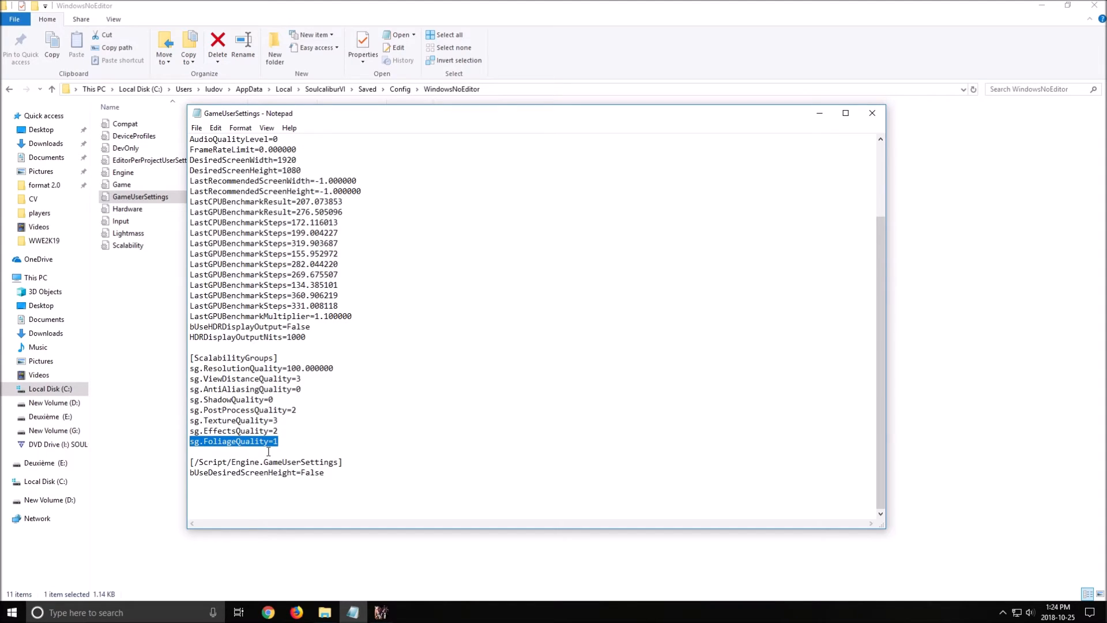
{"action": "left_click", "coordinate": [288, 440]}
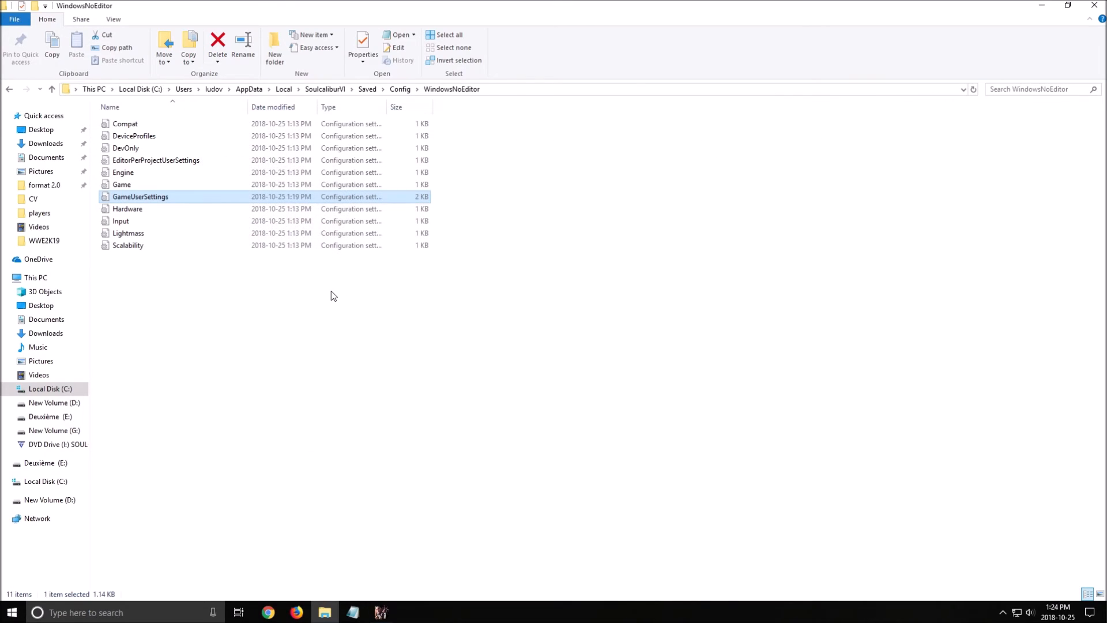
{"action": "left_click", "coordinate": [128, 245]}
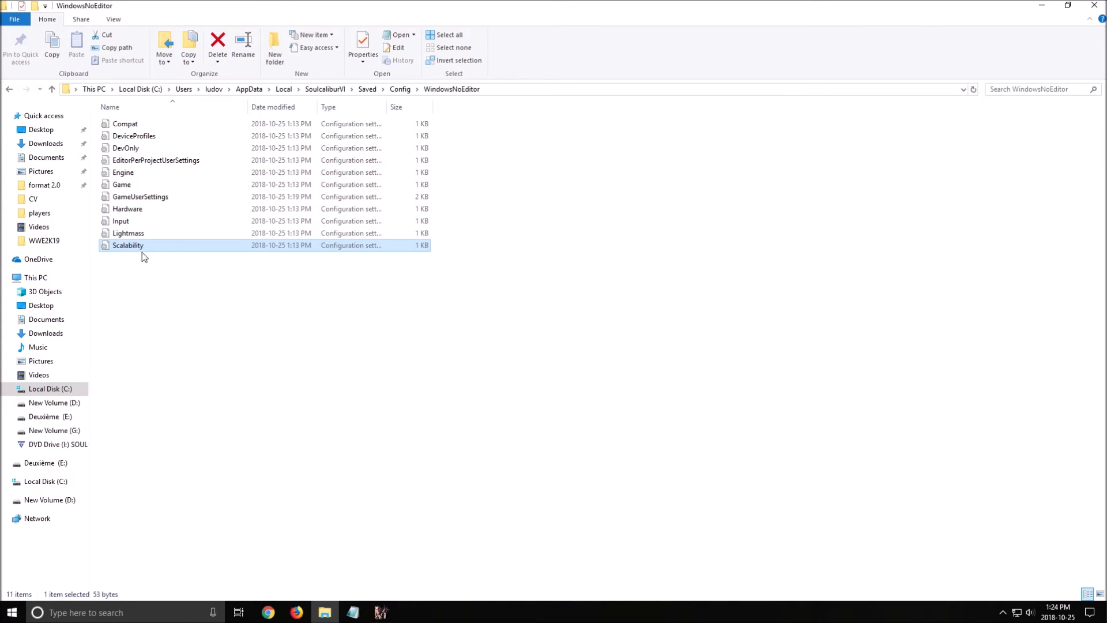
{"action": "double_click", "coordinate": [128, 245]}
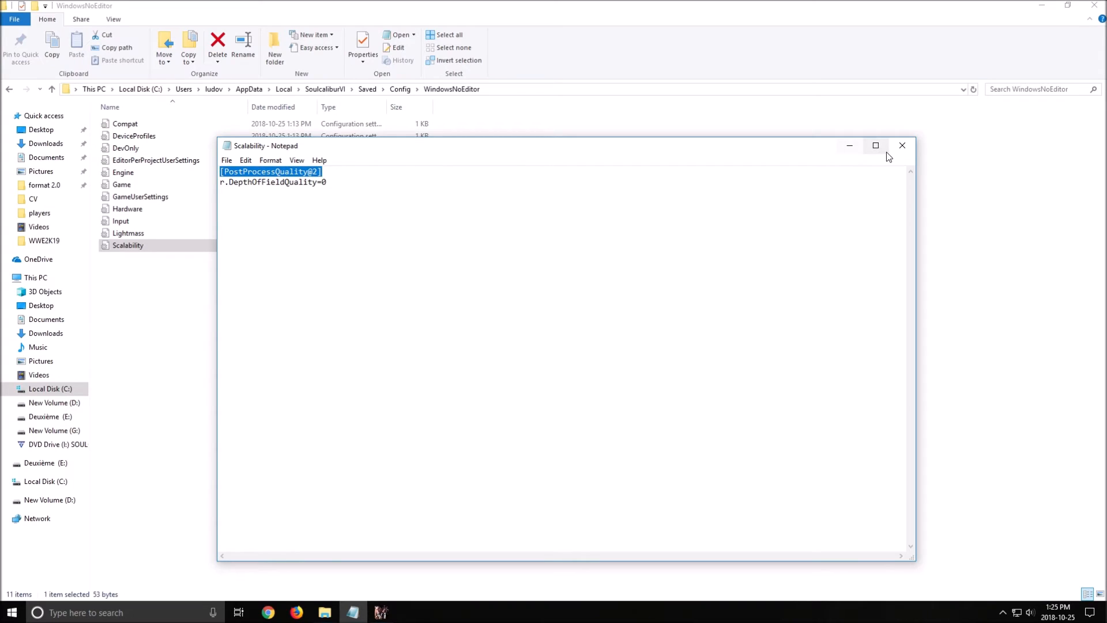
{"action": "double_click", "coordinate": [139, 196]}
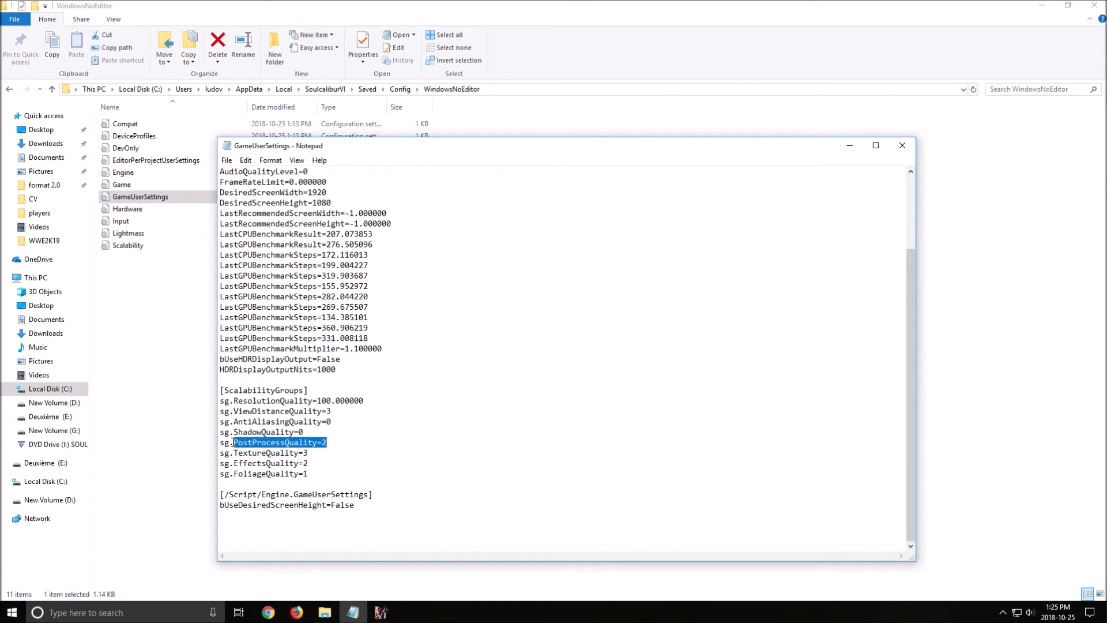
{"action": "mouse_move", "coordinate": [902, 145]}
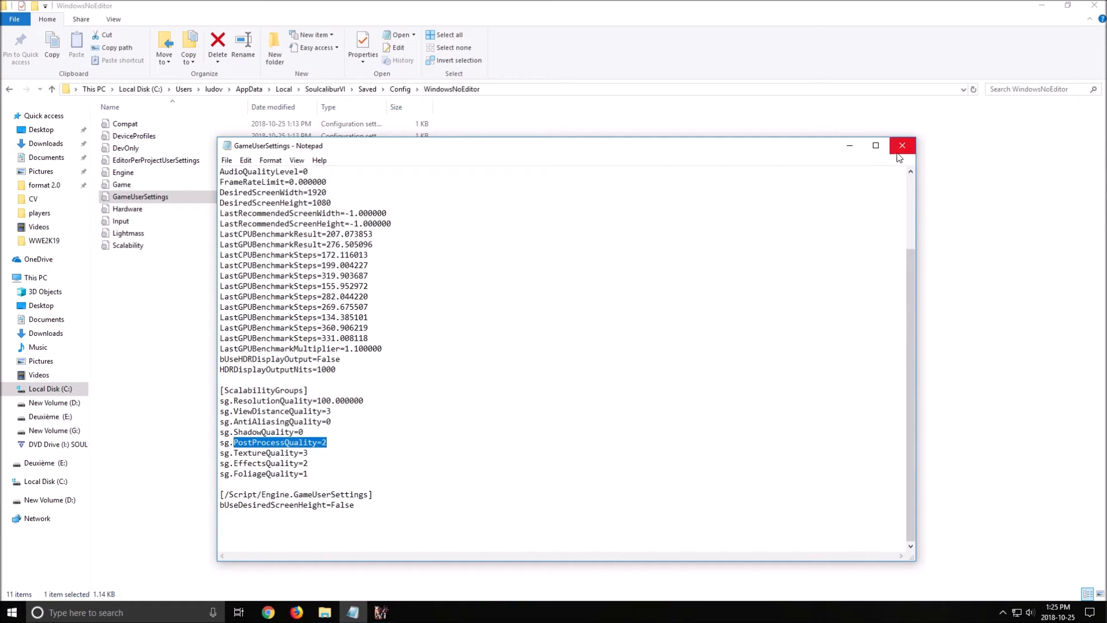